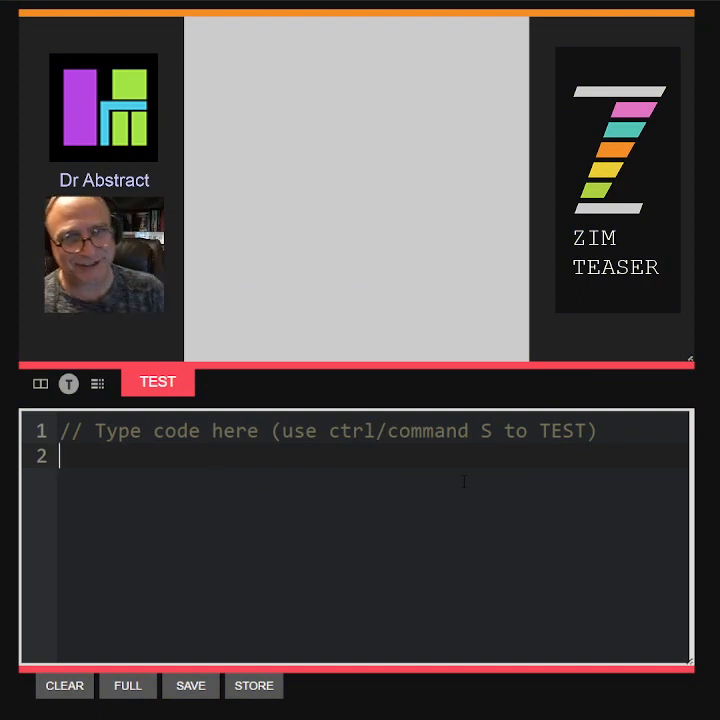
Step: Write new Circle(50, blue).center() to draw a centered radius-50 circle
{"action": "type", "text": "new"}
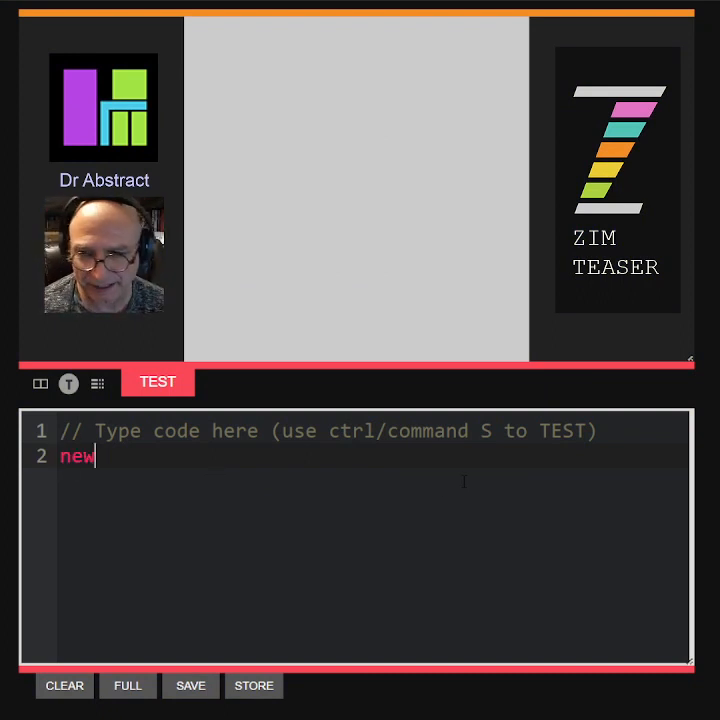
{"action": "type", "text": "Circle()"}
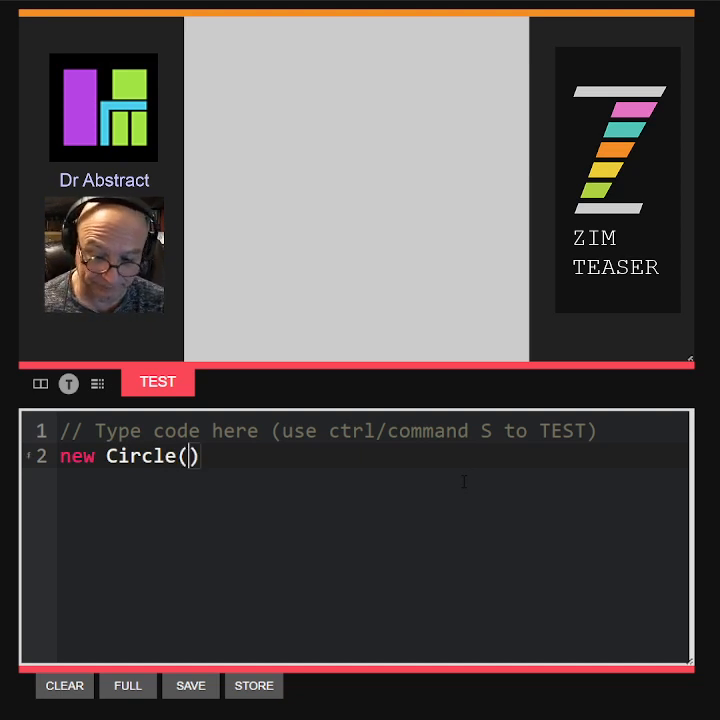
{"action": "type", "text": "50,"}
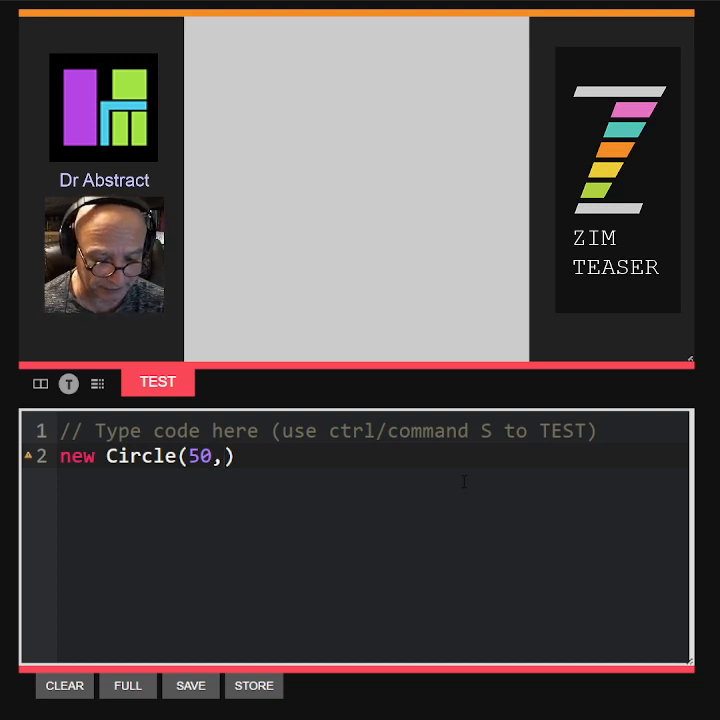
{"action": "type", "text": "blue).c"}
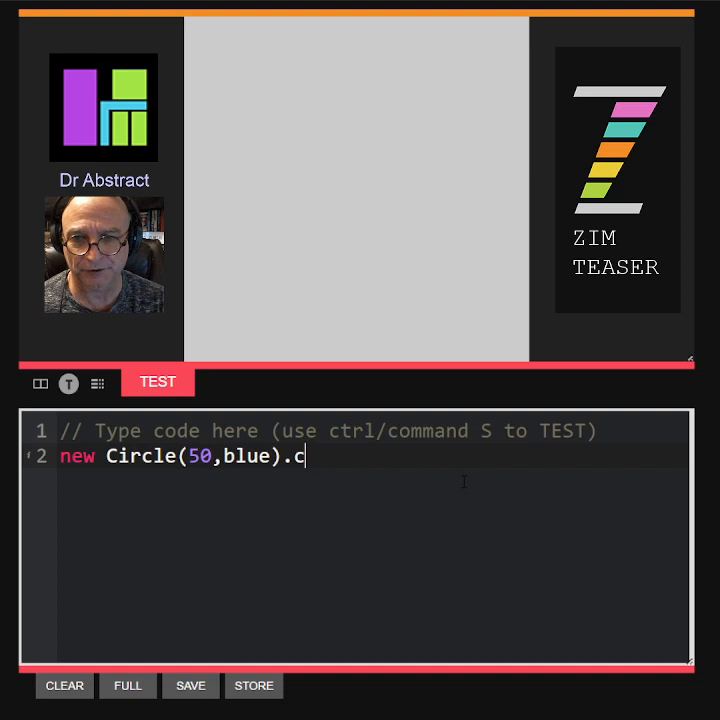
{"action": "type", "text": "enter()"}
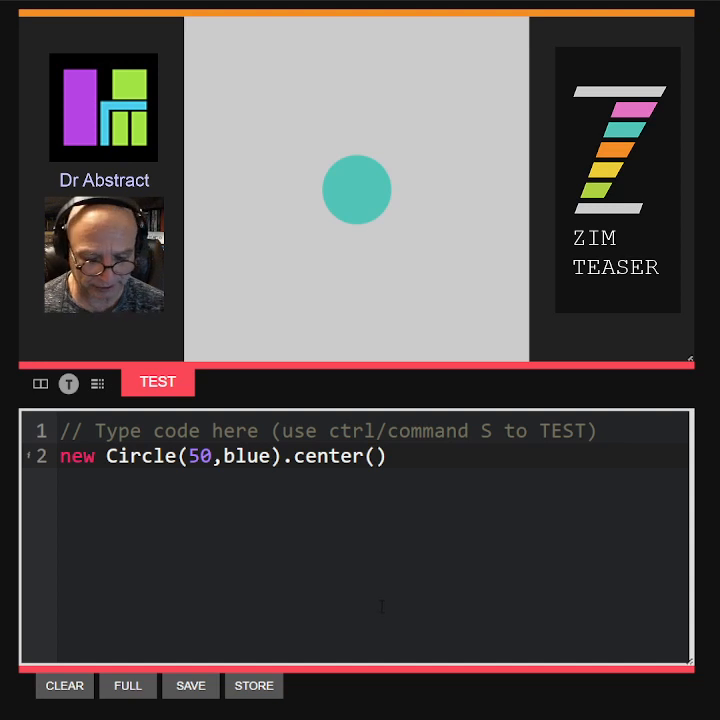
Step: Add dark, 2 border arguments to Circle and put .center() on its own line
{"action": "type", "text": ",dark"}
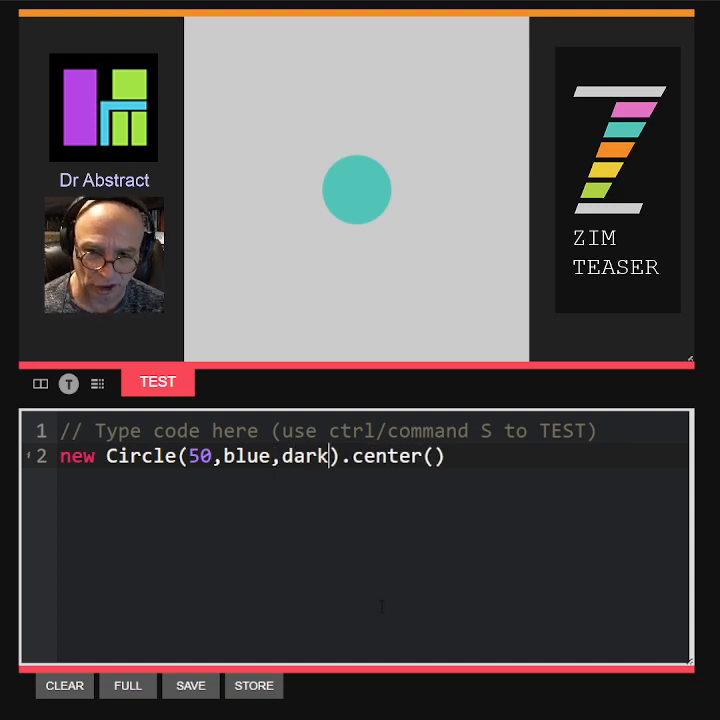
{"action": "type", "text": ",2"}
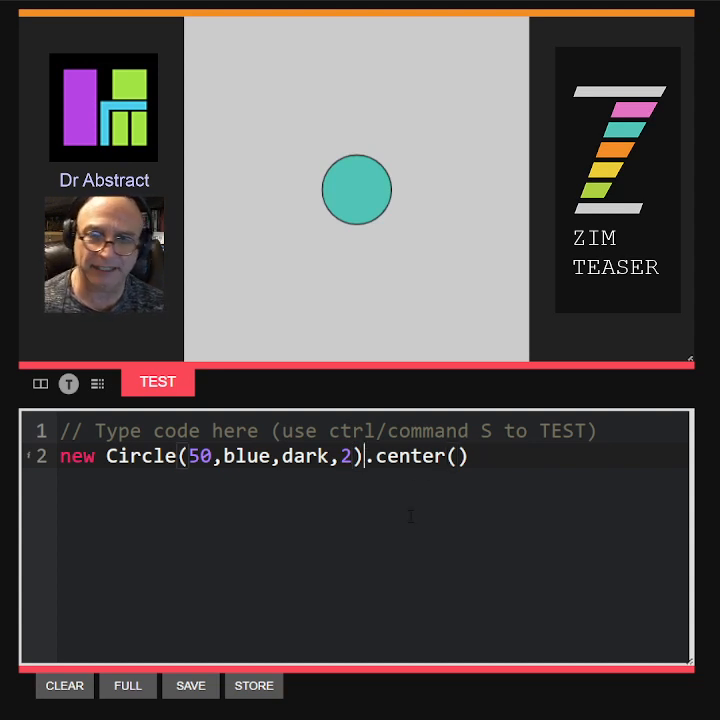
{"action": "key", "text": "Enter"}
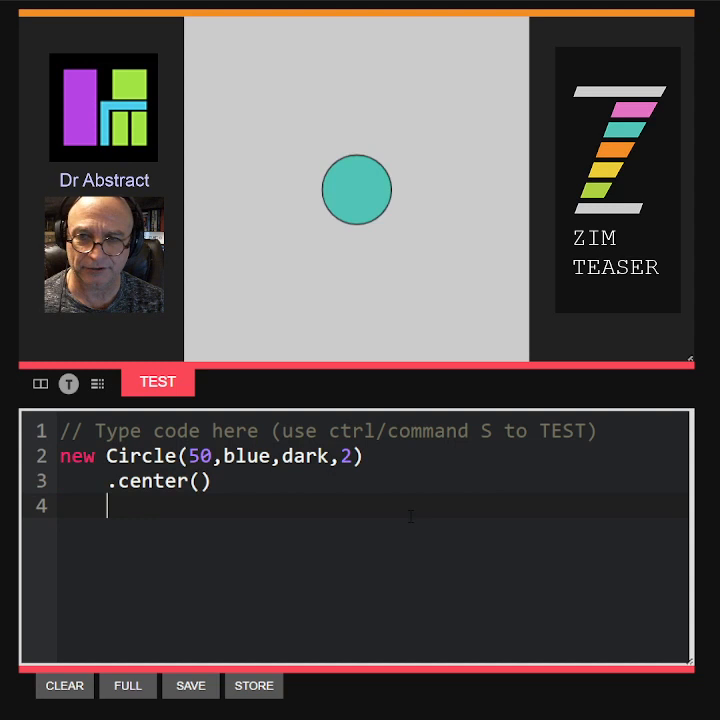
Step: Chain .animate({scale:2}, .5, "backOut") after the center call
{"action": "type", "text": ".animate"}
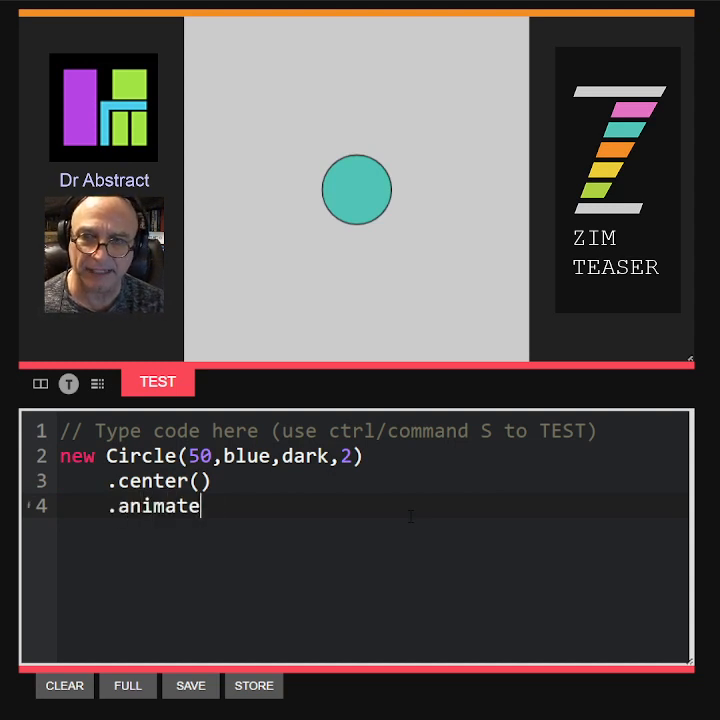
{"action": "type", "text": "({sc})"}
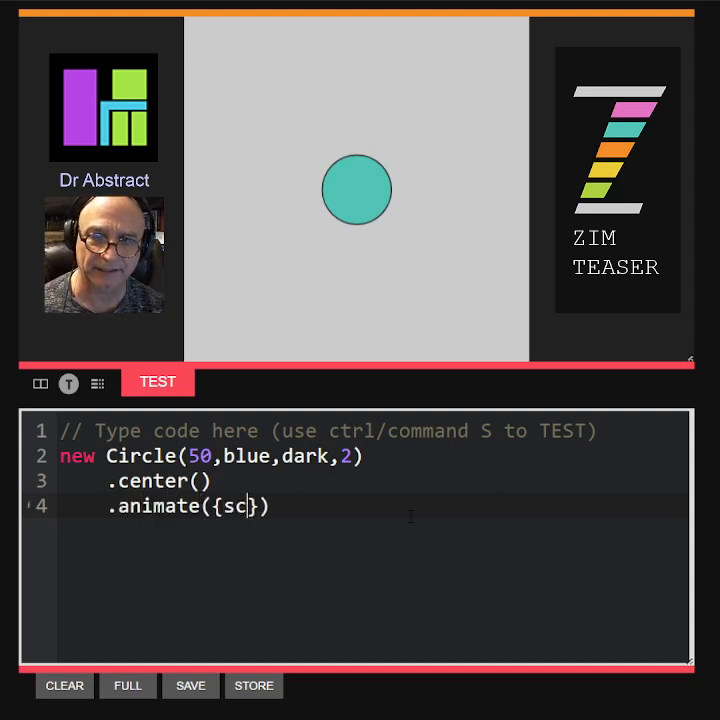
{"action": "type", "text": "ale:2"}
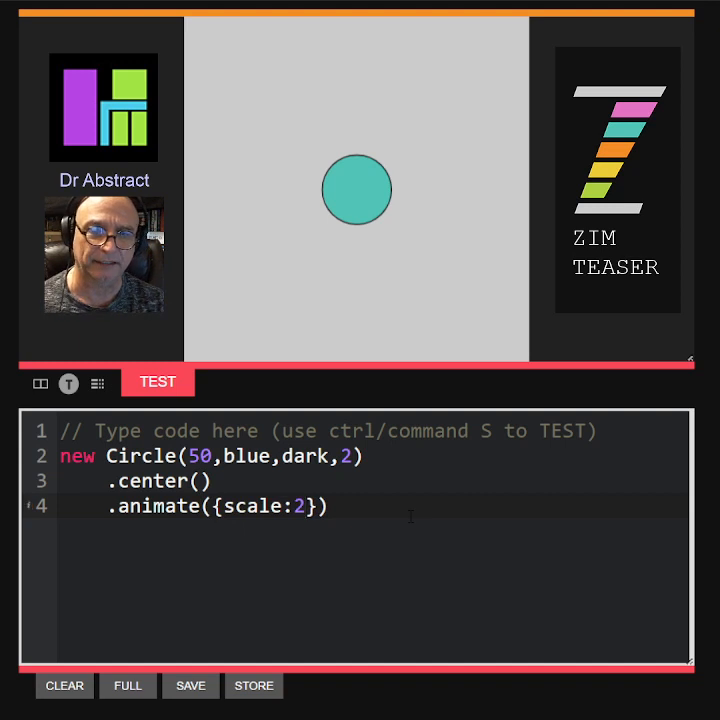
{"action": "type", "text": ","}
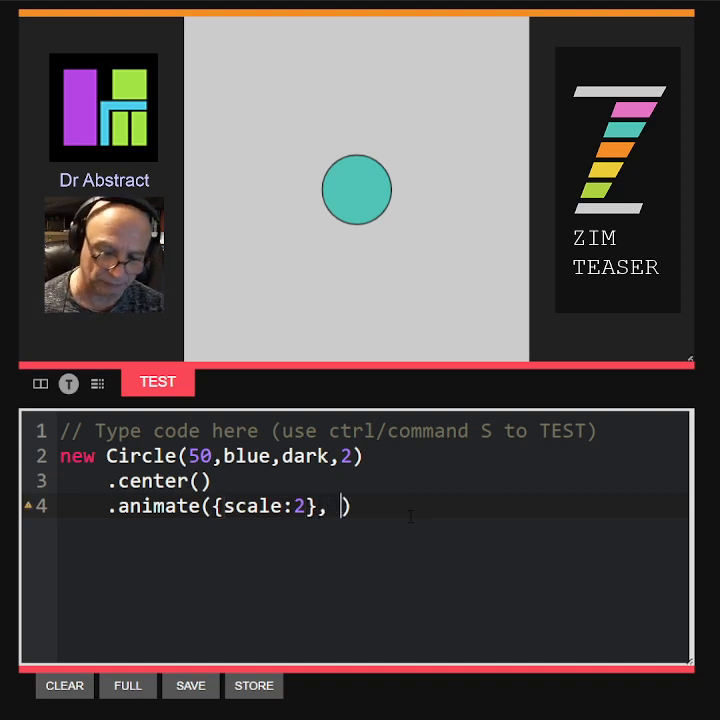
{"action": "type", "text": "1"}
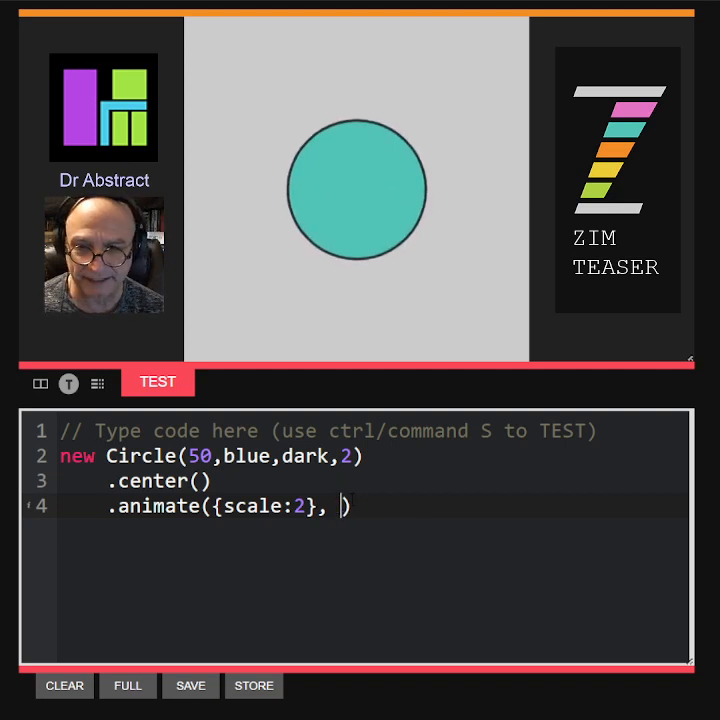
{"action": "type", "text": ".5"}
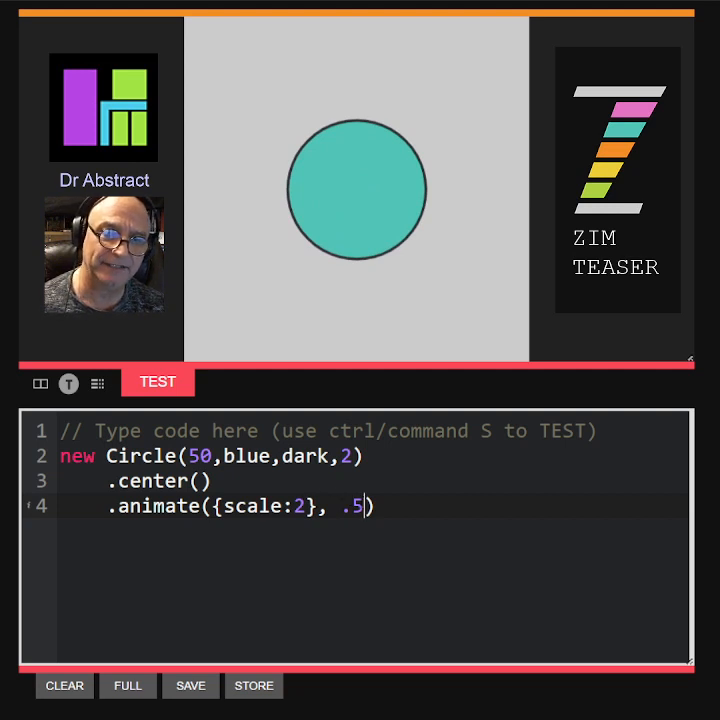
{"action": "type", "text": ","}
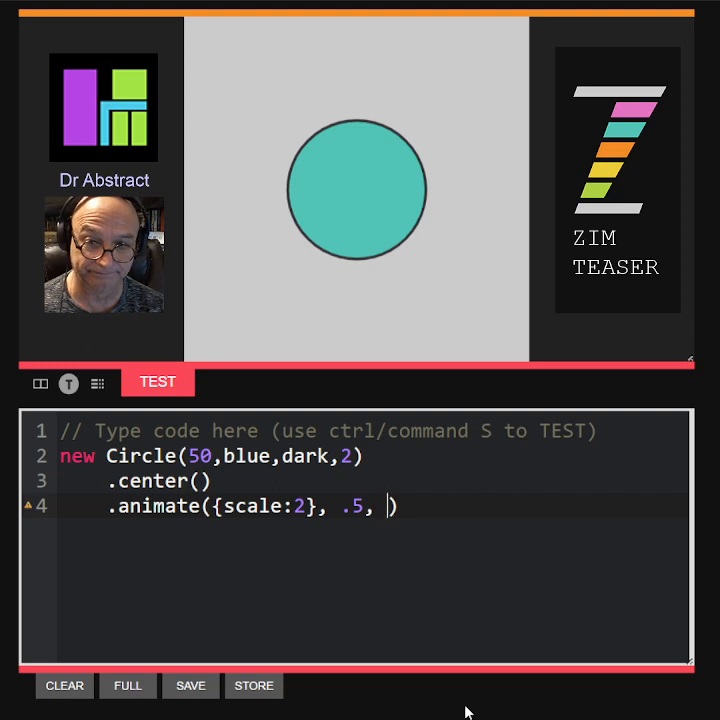
{"action": "type", "text": "\"bac\""}
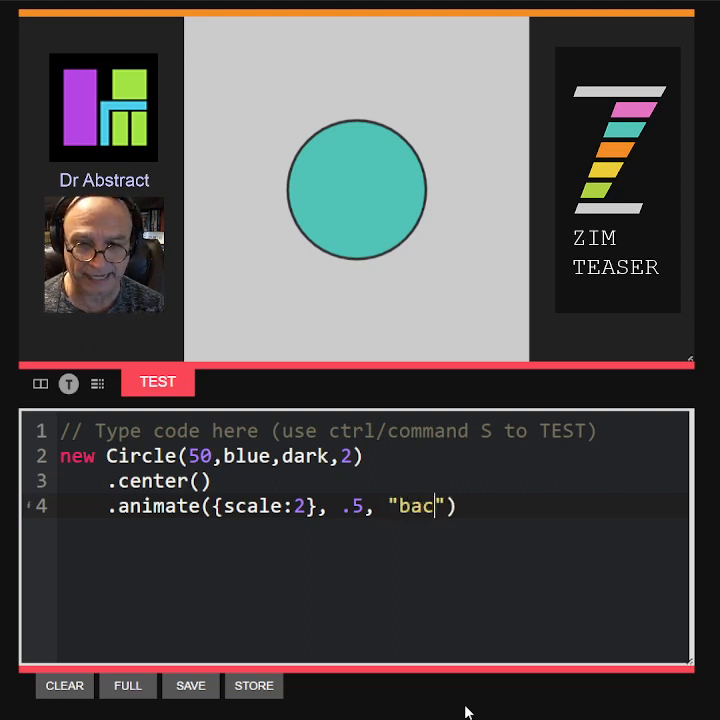
{"action": "type", "text": "kOut"}
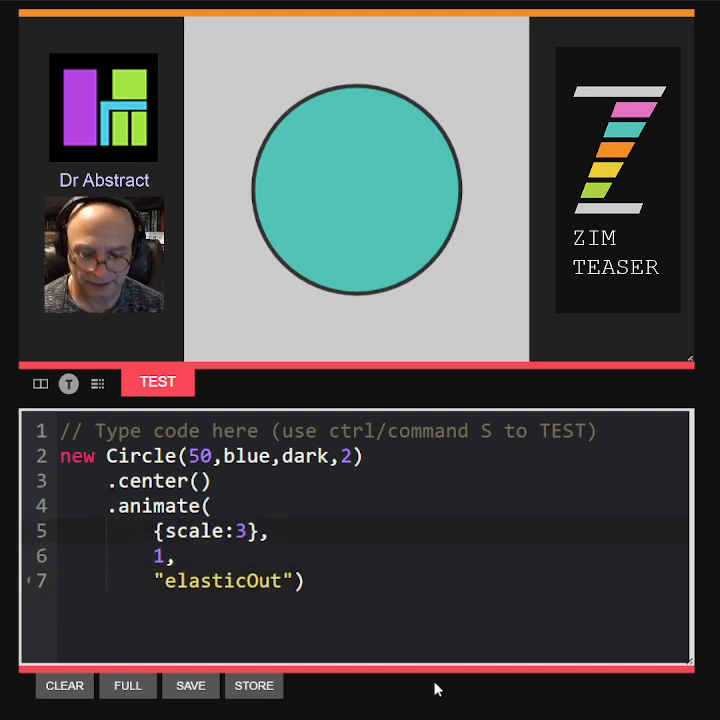
Step: Rewrite the animate call as one object with props, time:1 and rewind:true
{"action": "type", "text": "props:"}
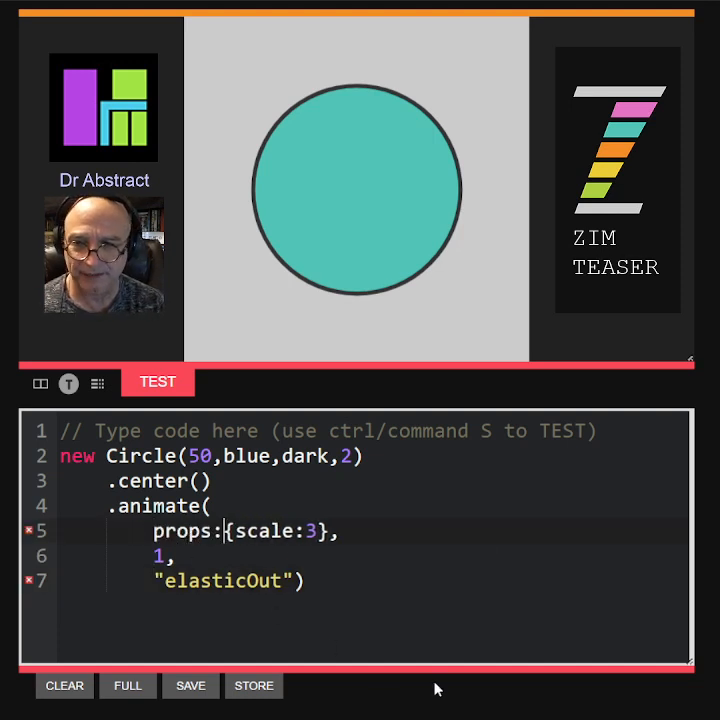
{"action": "type", "text": "t"}
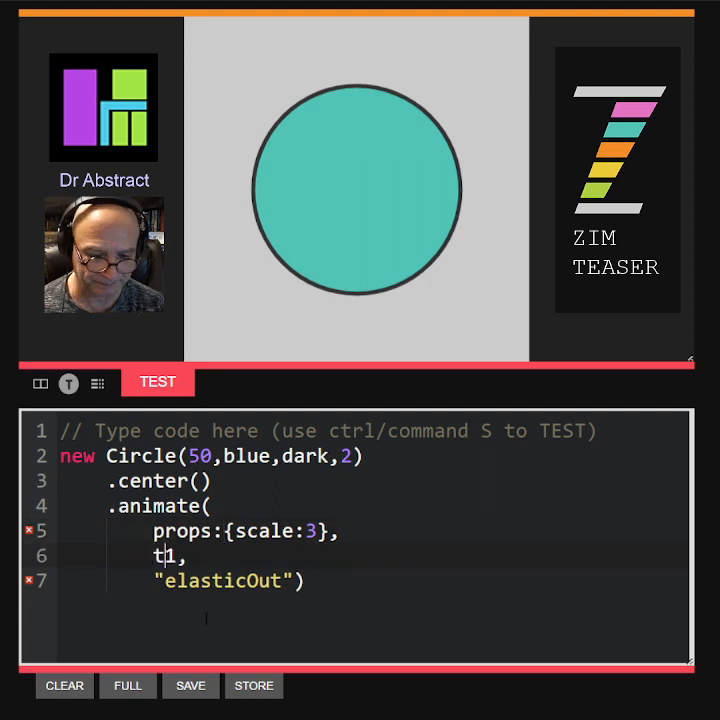
{"action": "type", "text": "ime:"}
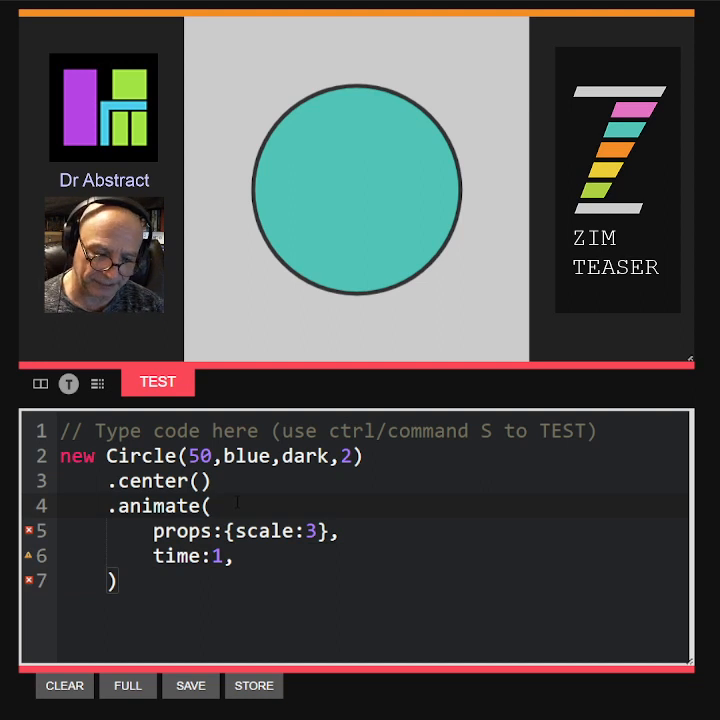
{"action": "type", "text": "{"}
{"action": "left_click", "coordinate": [374, 580]}
{"action": "type", "text": "}"}
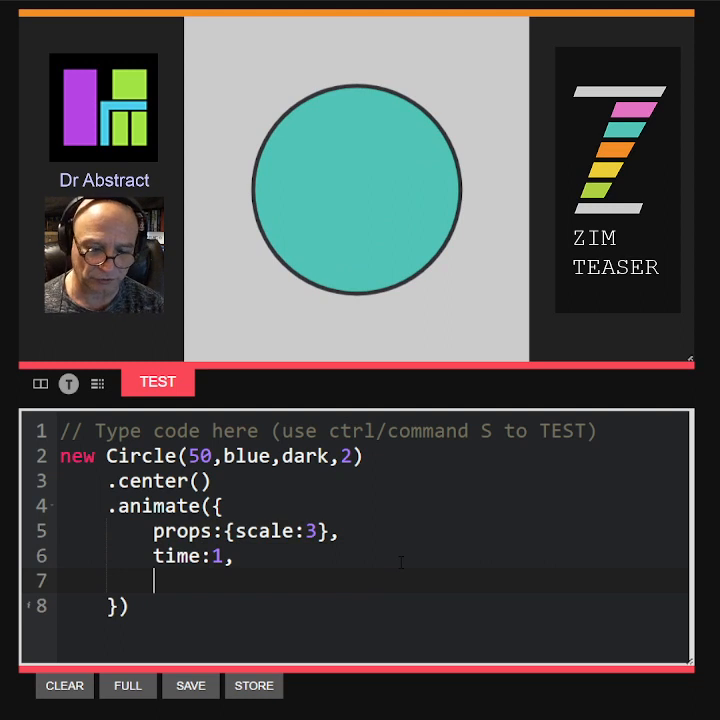
{"action": "type", "text": "rewind:t"}
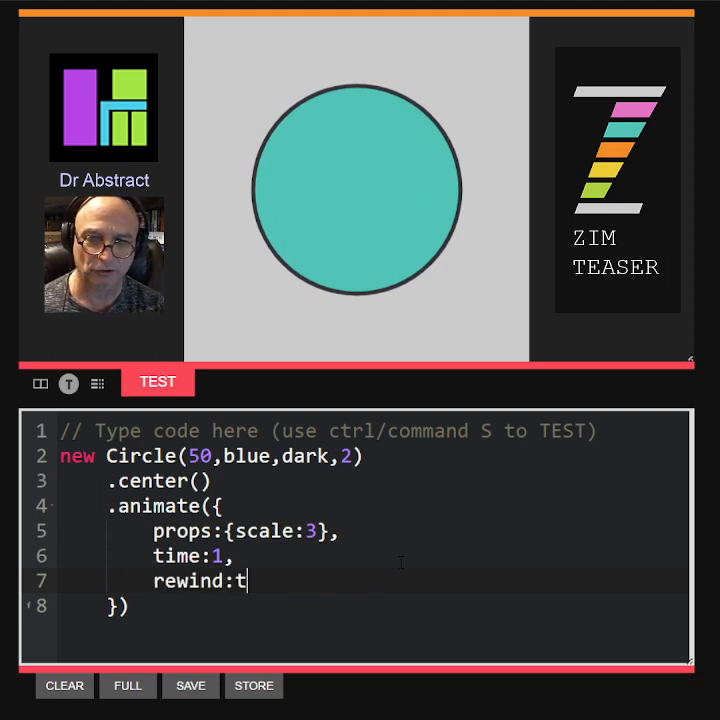
{"action": "type", "text": "rue"}
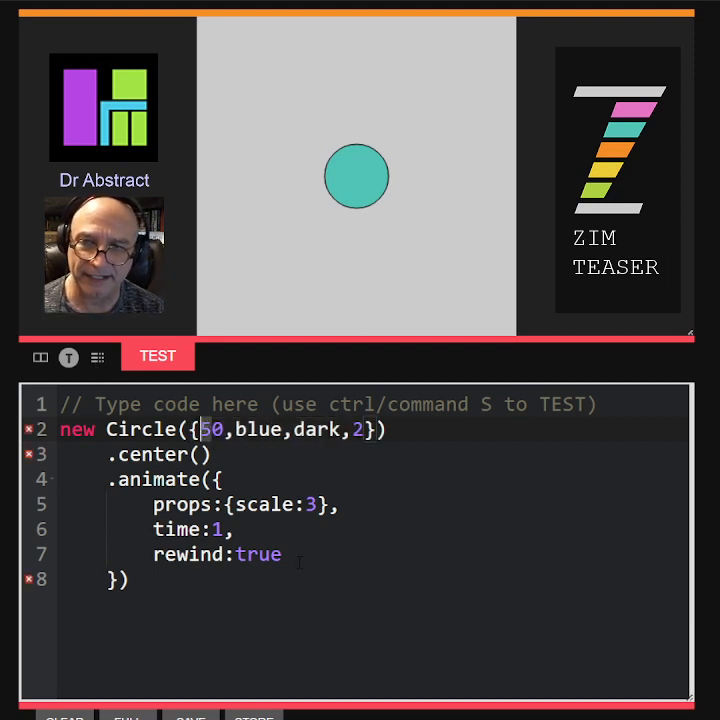
Step: Replace Circle's arguments with named radius:50 and color:blue, removing dark and 2
{"action": "type", "text": "radiya"}
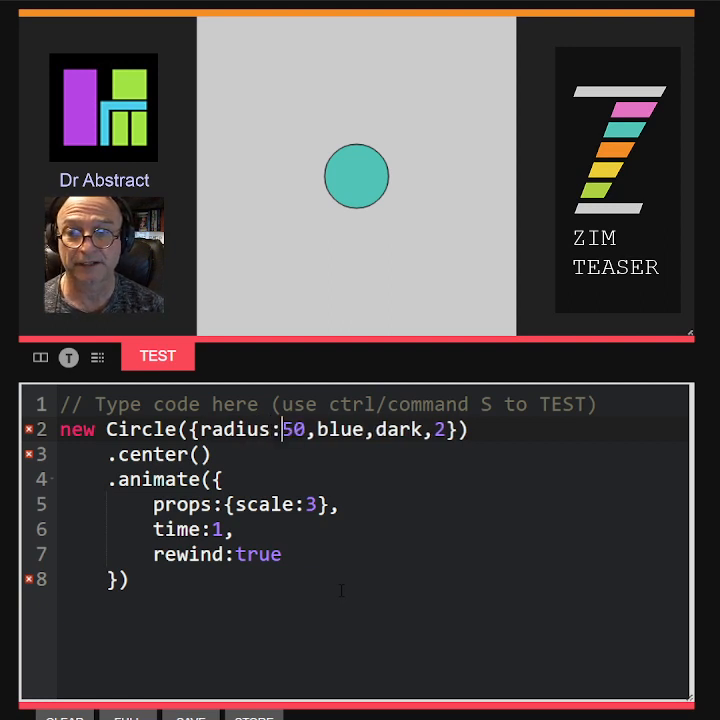
{"action": "type", "text": "color:"}
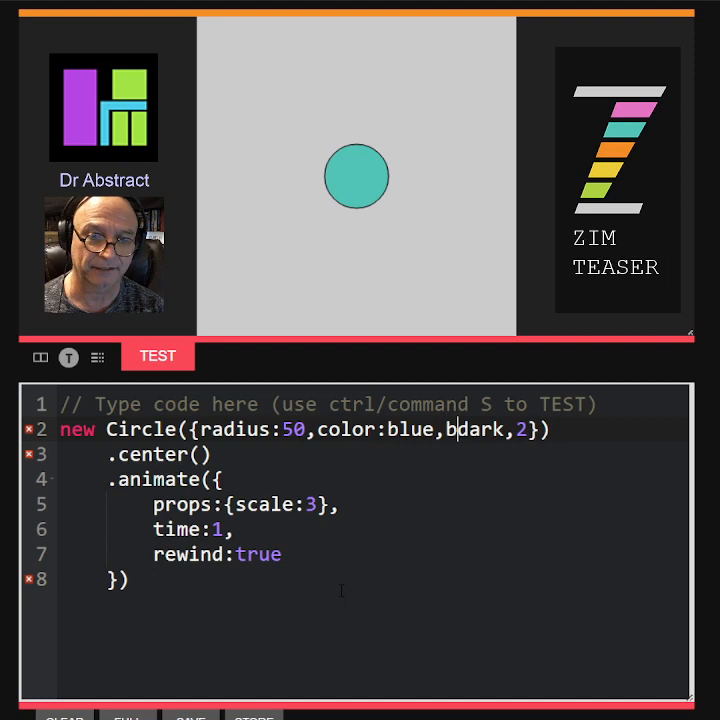
{"action": "type", "text": "order:col"}
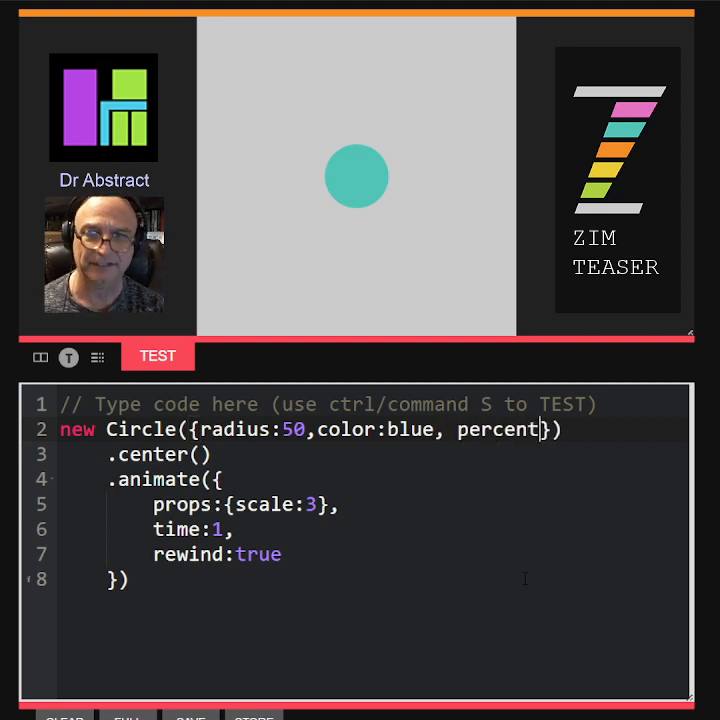
Step: Add percent:50 to the Circle config, each property on its own line
{"action": "type", "text": ":"}
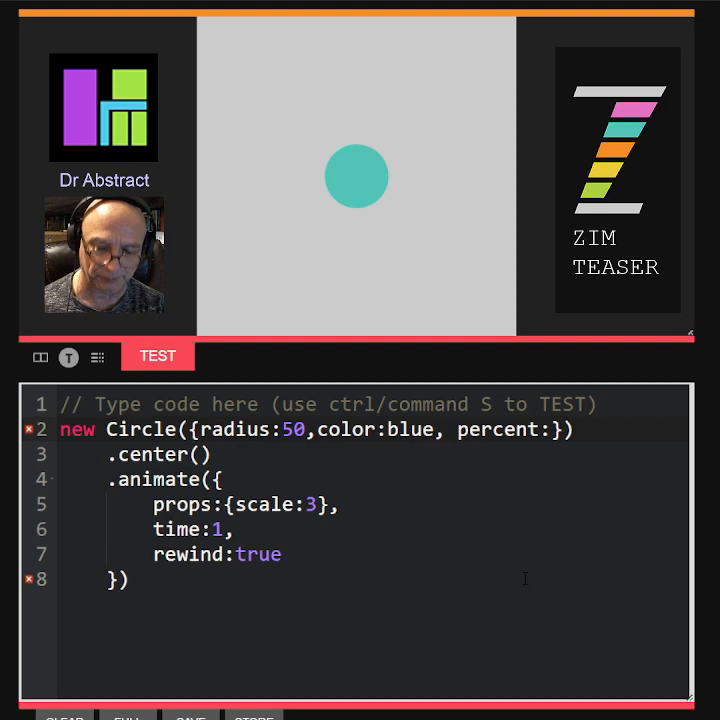
{"action": "type", "text": "50"}
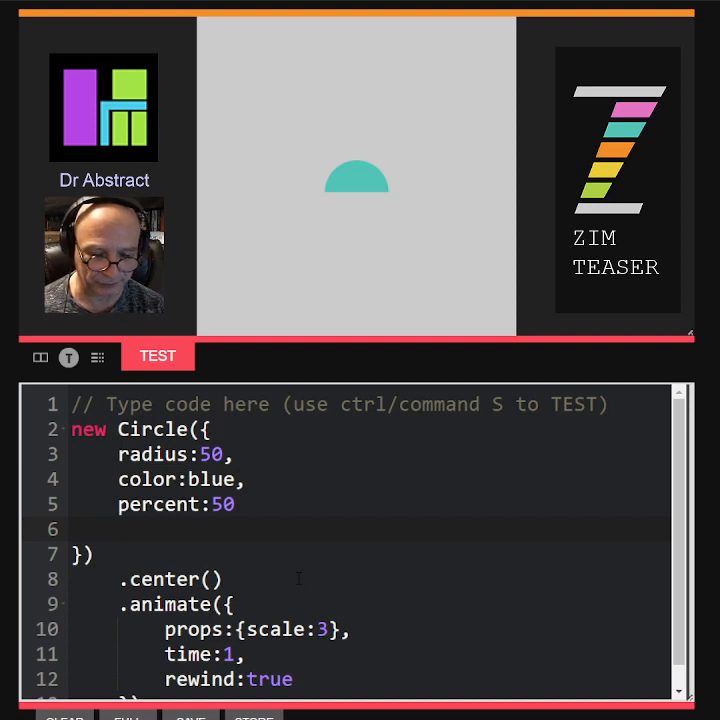
Step: Add borderColor:dark and borderWidth:2 to the Circle config
{"action": "type", "text": "borderColor"}
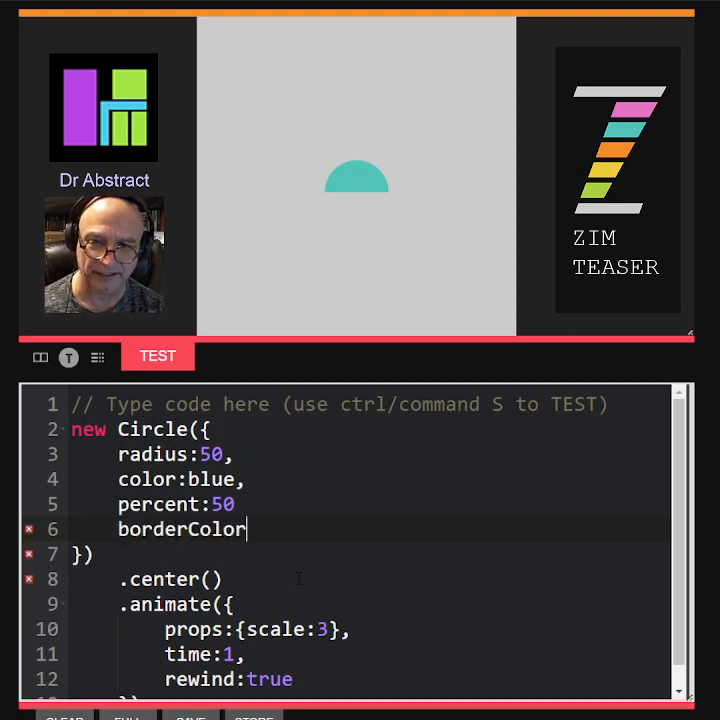
{"action": "type", "text": ":dark,"}
{"action": "type", "text": "bior"}
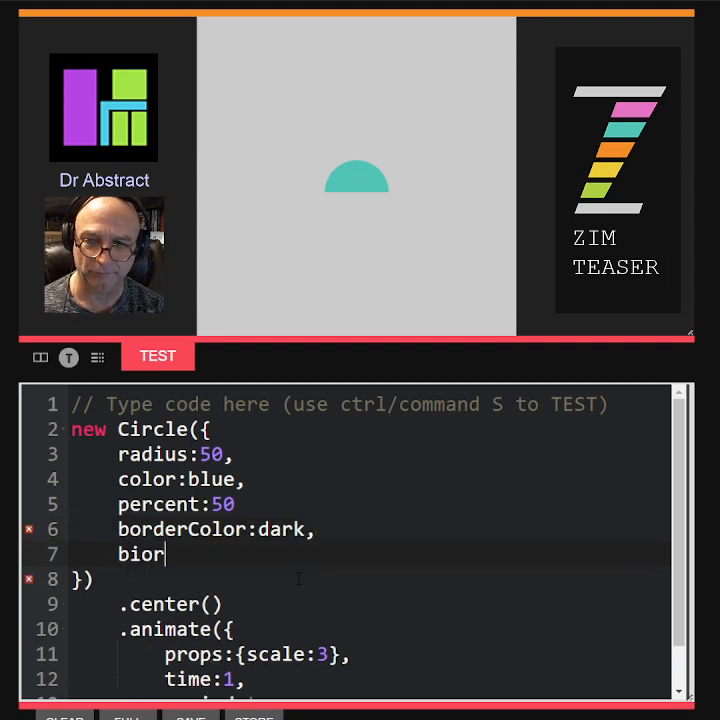
{"action": "type", "text": "borderWid"}
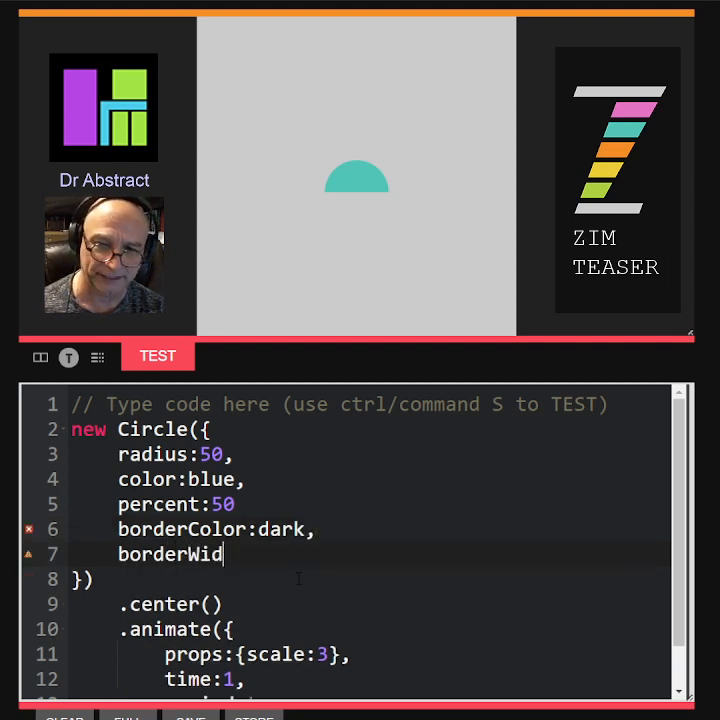
{"action": "type", "text": "th:"}
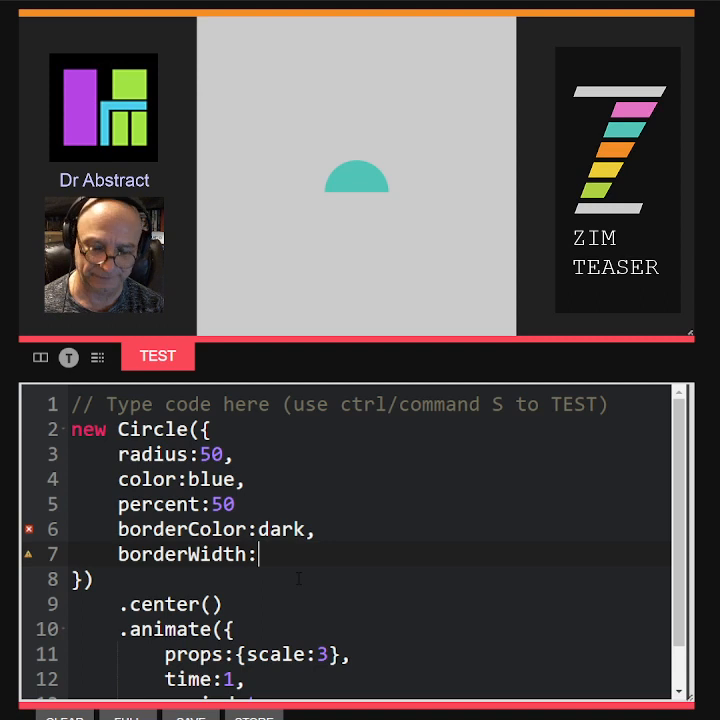
{"action": "type", "text": "2"}
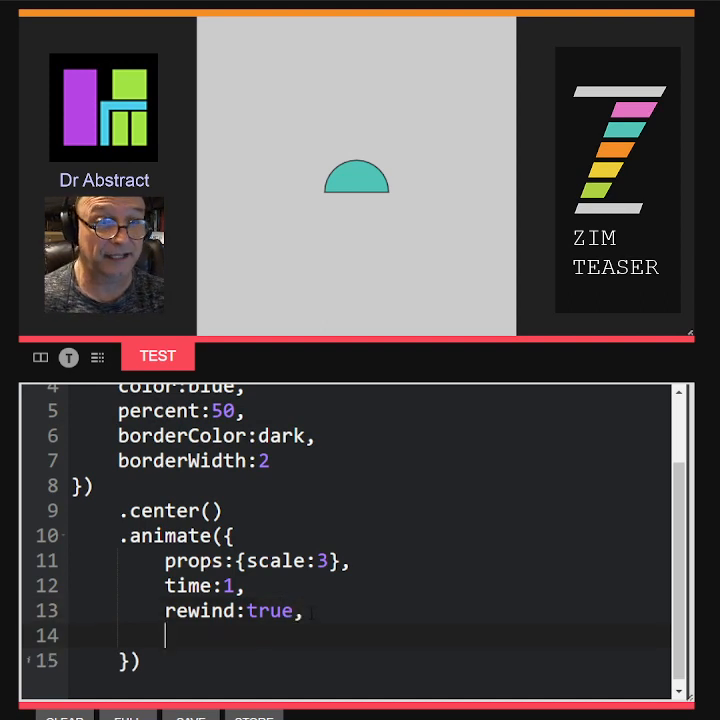
Step: Add loop:true to the animate options
{"action": "type", "text": "loop:"}
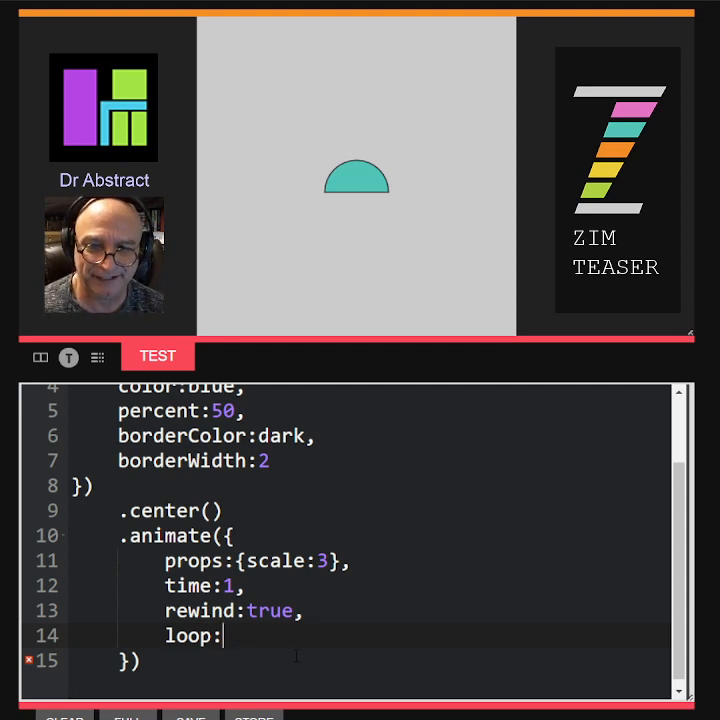
{"action": "type", "text": "true"}
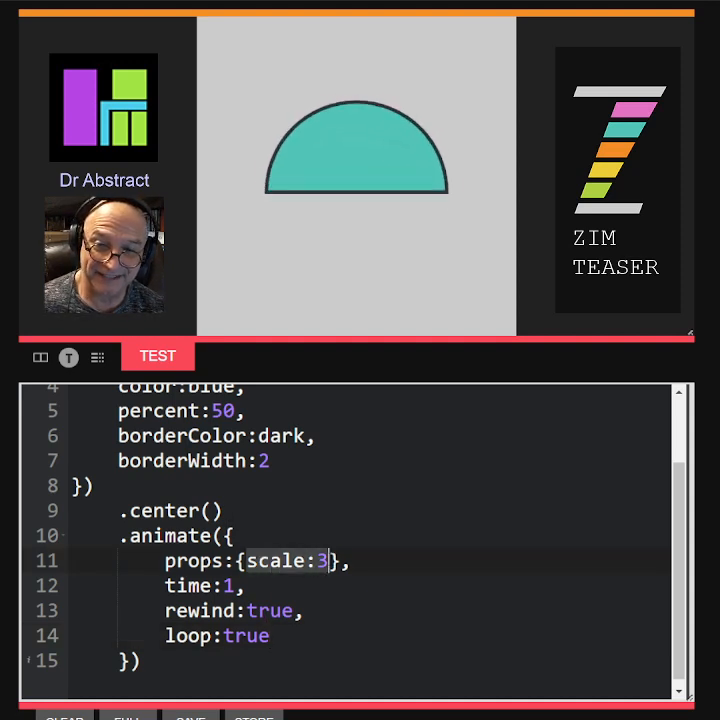
Step: Add rotation to the animation props, trying 180 and 450 before settling on 45
{"action": "type", "text": ", r"}
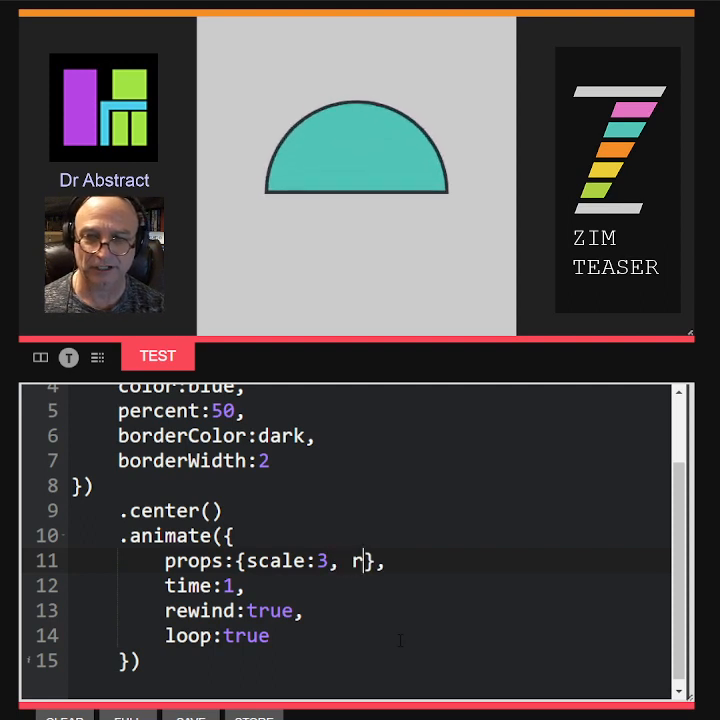
{"action": "type", "text": "otation:"}
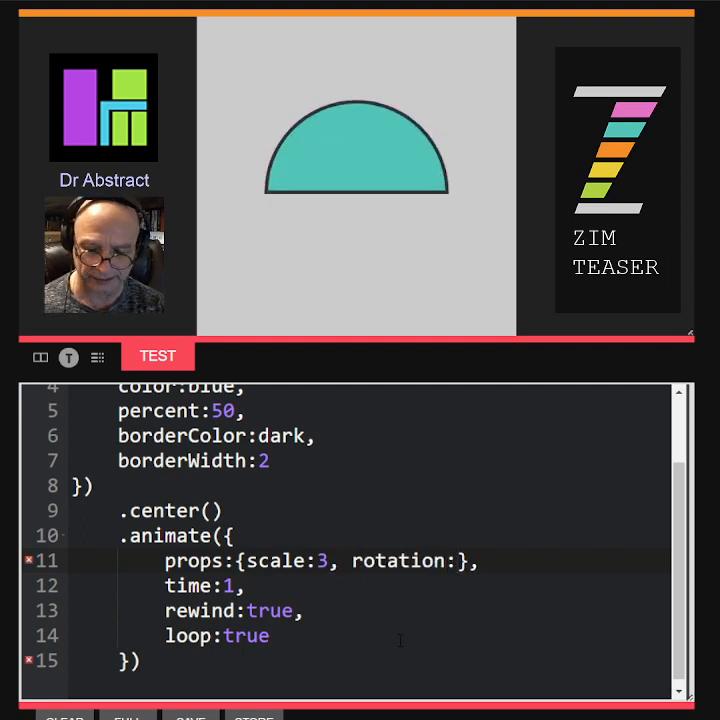
{"action": "type", "text": "180"}
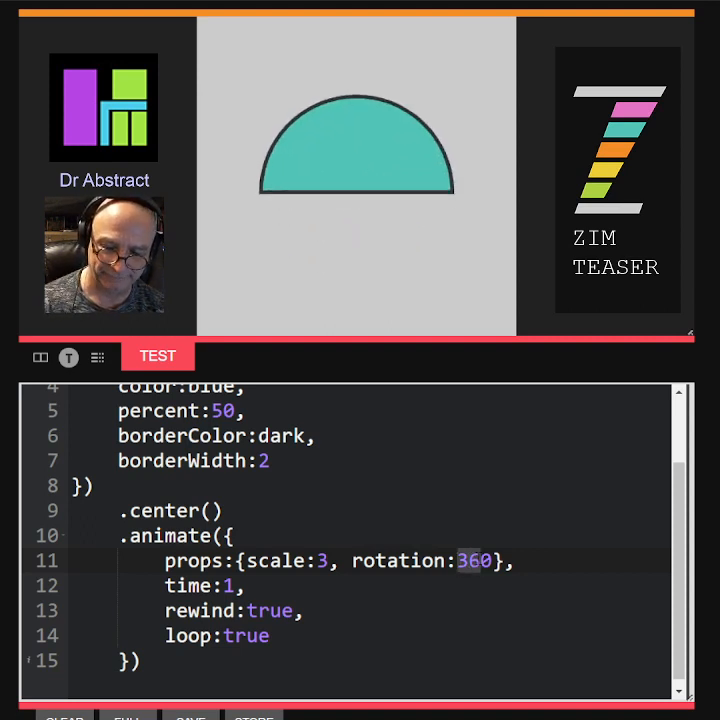
{"action": "type", "text": "450"}
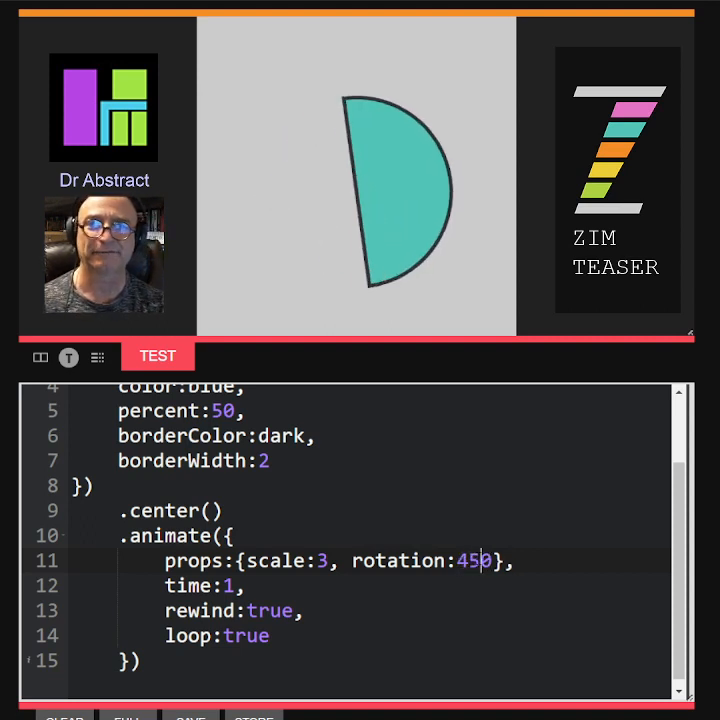
{"action": "key", "text": "Backspace"}
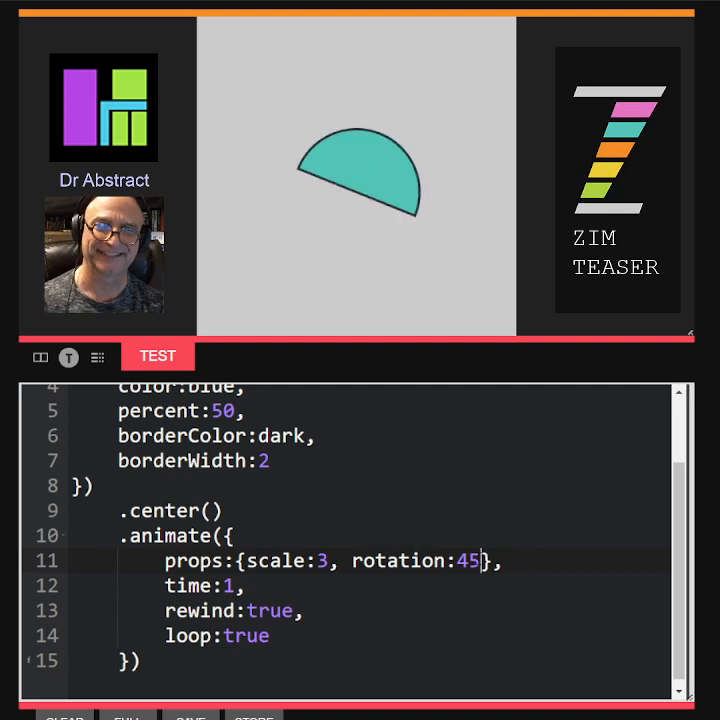